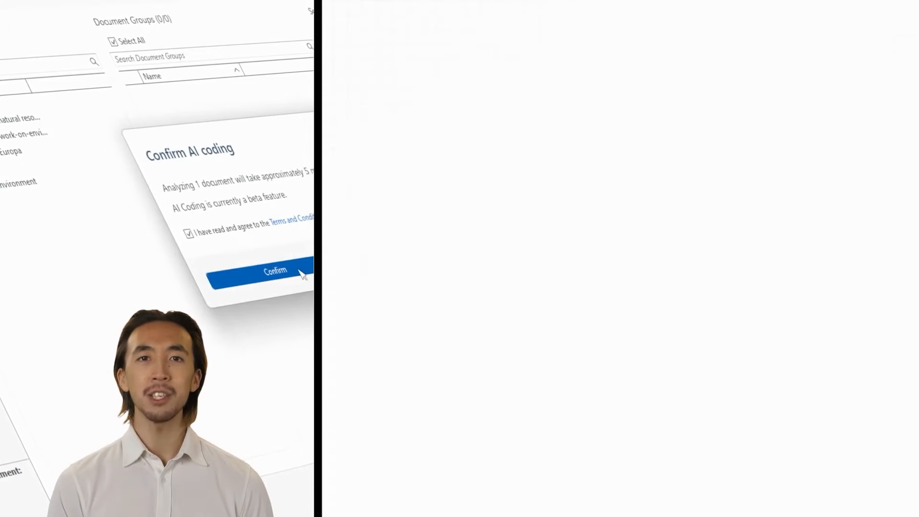
- Open the 'Interview - Expert 1' document from the project
click(275, 271)
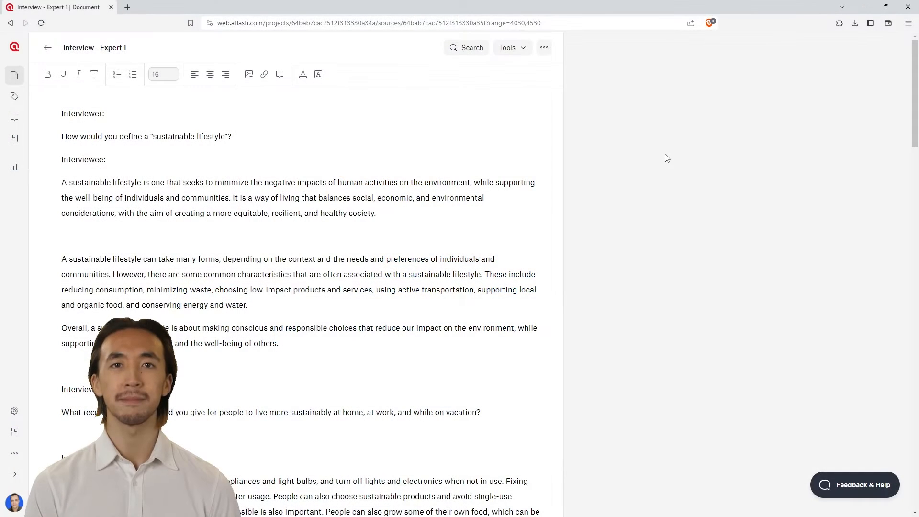
- In Conversational AI, ask whether the 'lifestyle' code fits, then ask for the main themes
click(507, 47)
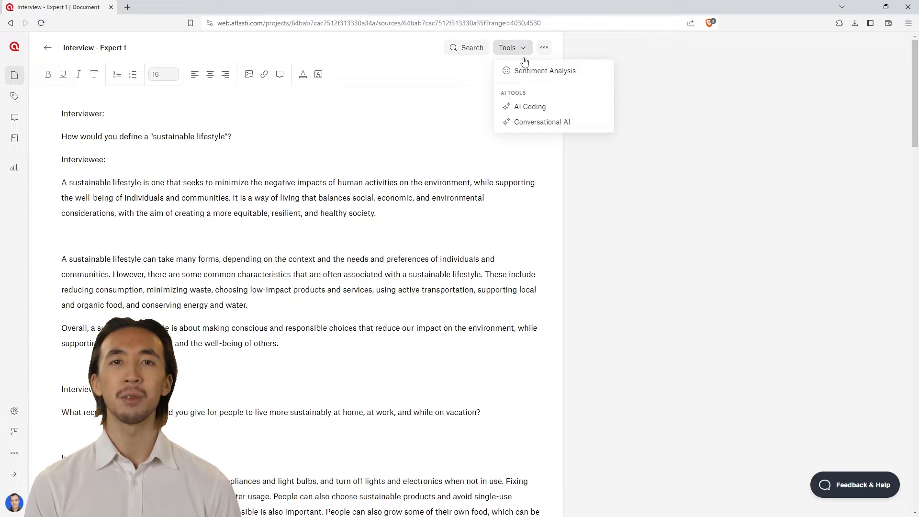
click(542, 122)
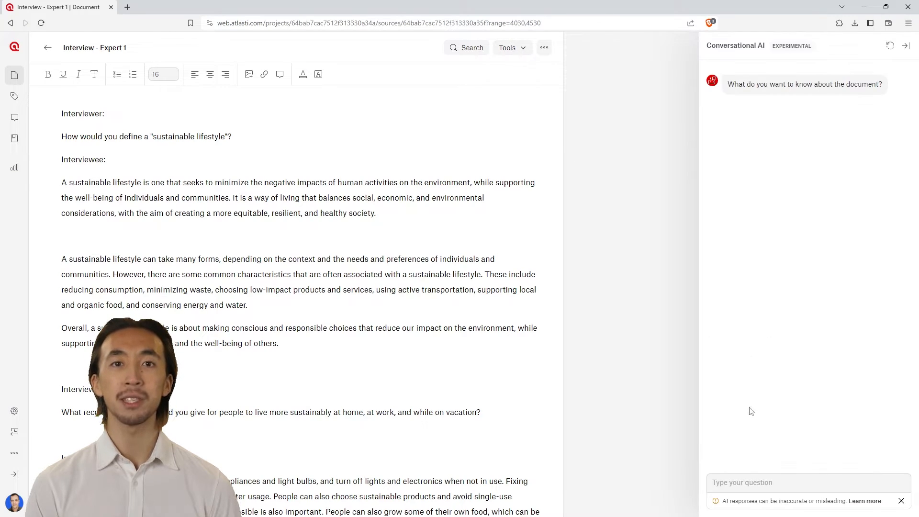
text(H)
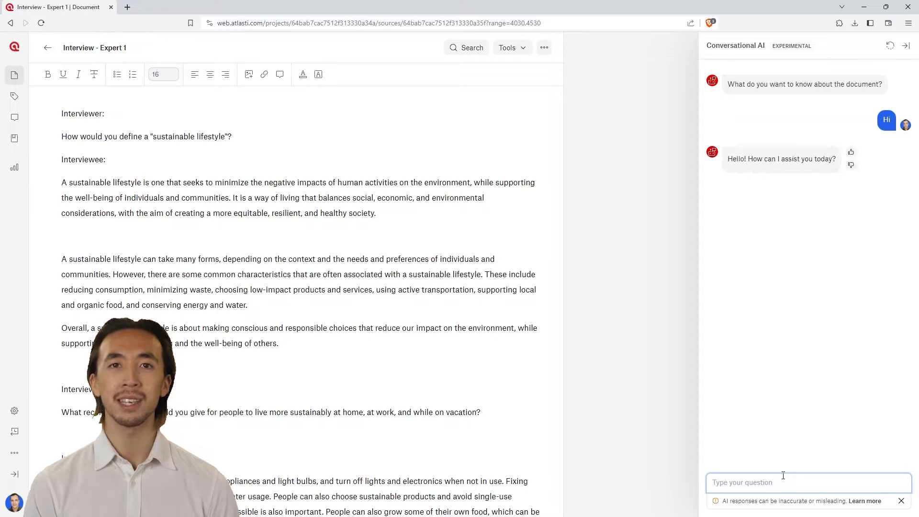
text(Is the code lifestyle accurate for the text)
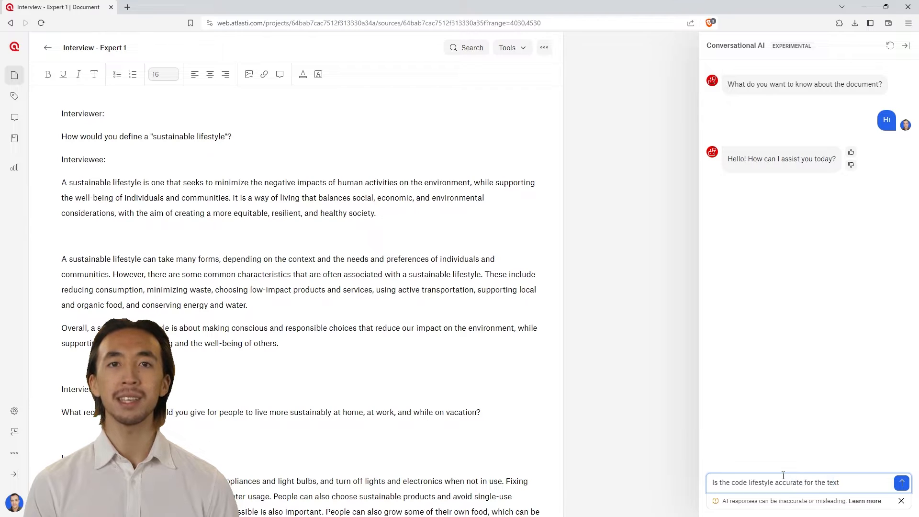
click(902, 483)
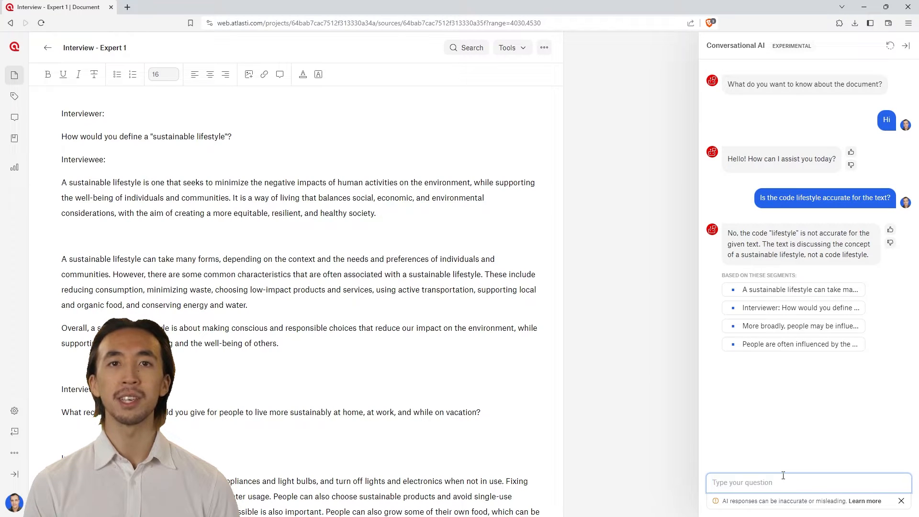
text(Great, thank you. Also, can you please tell me what the main themes of this interview are?)
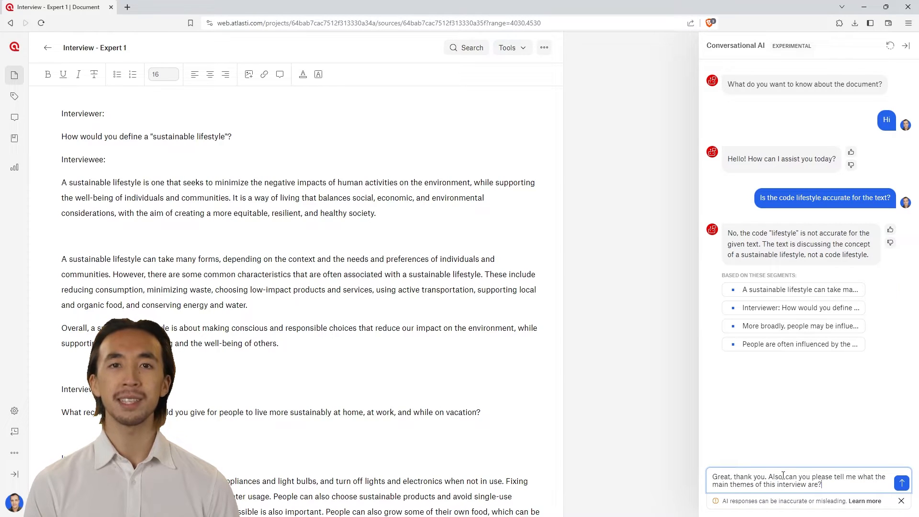
click(901, 483)
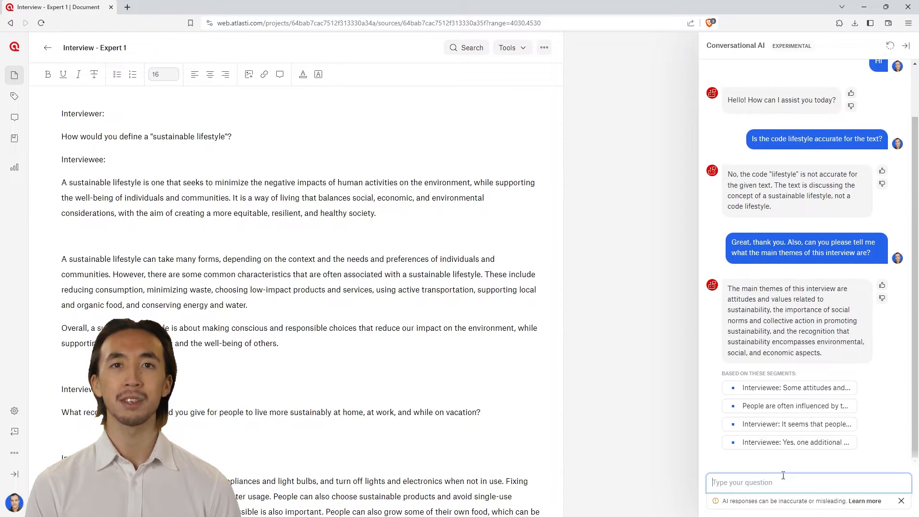
- Code a cited passage with Environmental Considerations, Definition: Sustainable lifestyle, and suggested code Motivation
click(795, 424)
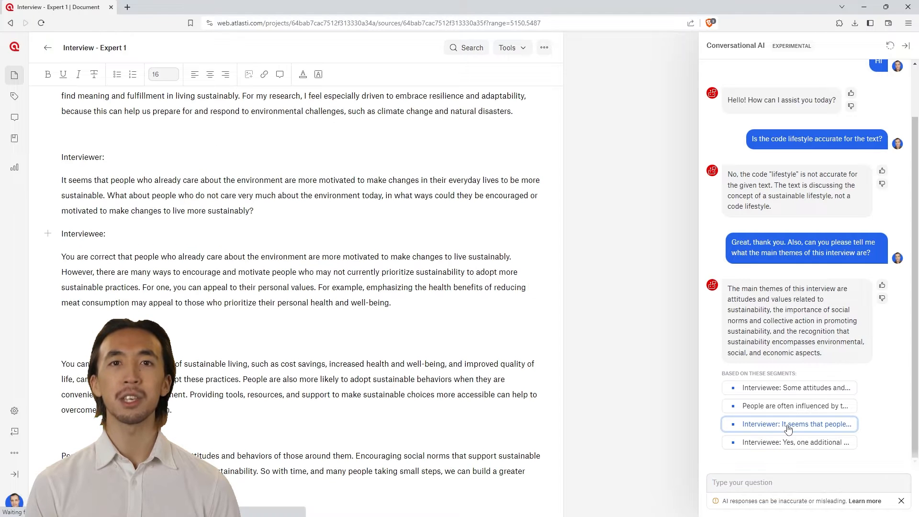
click(788, 424)
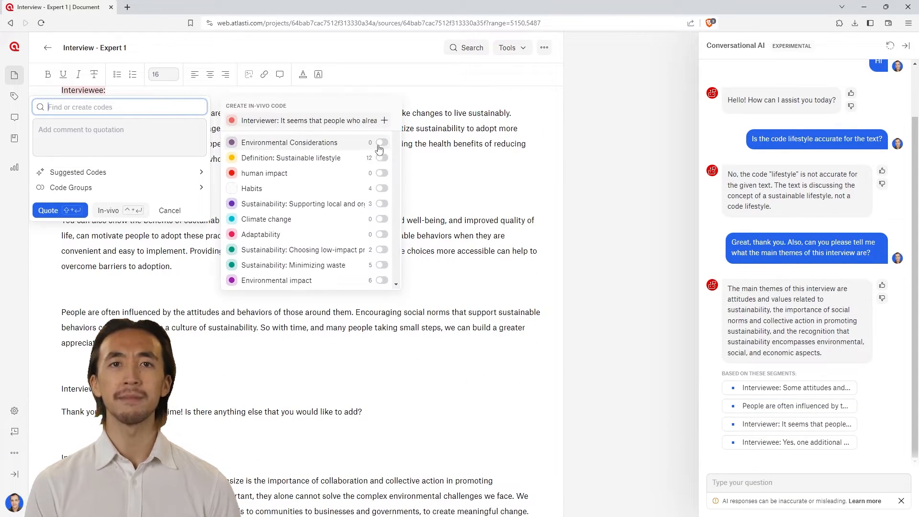
click(382, 158)
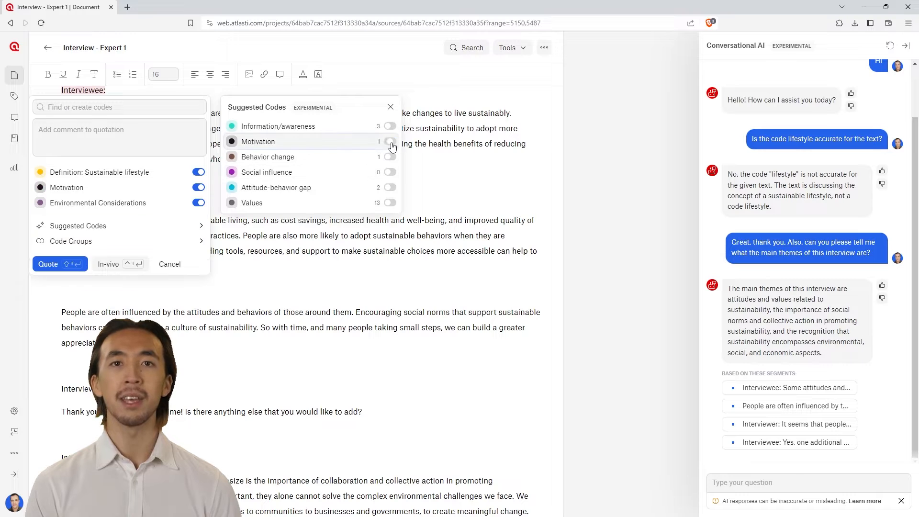
click(390, 141)
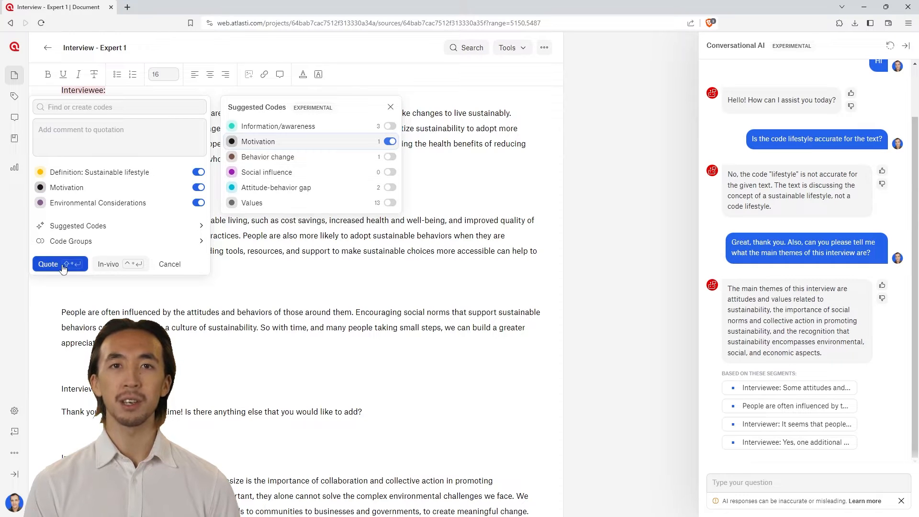
click(48, 263)
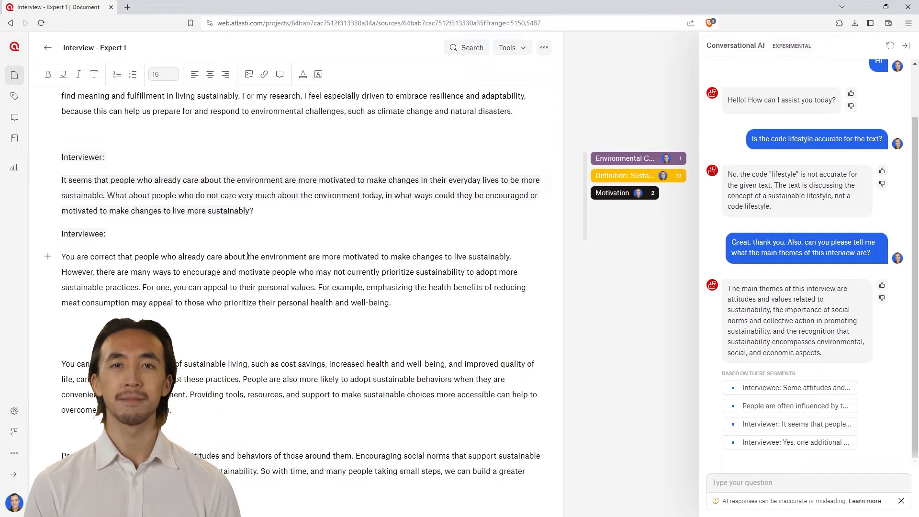
- Thumbs-up the themes answer and send feedback requesting more specific instances from the text
click(882, 285)
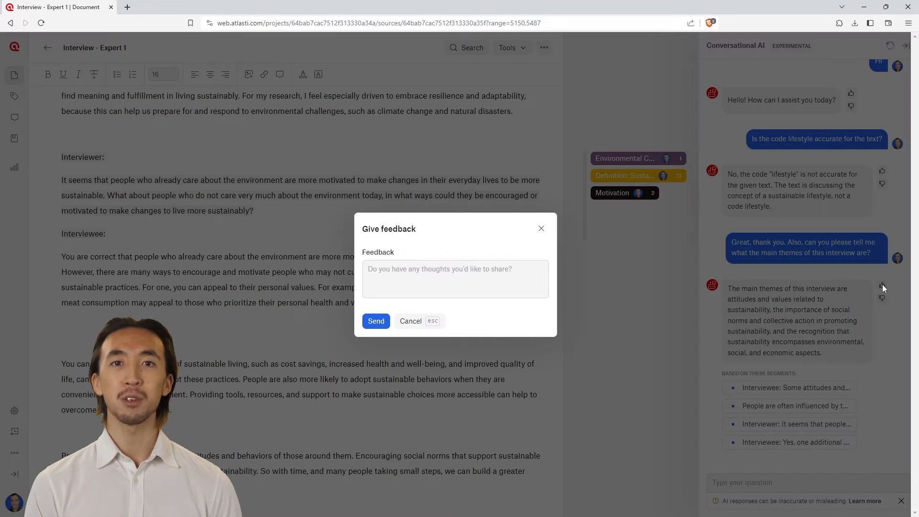
click(456, 278)
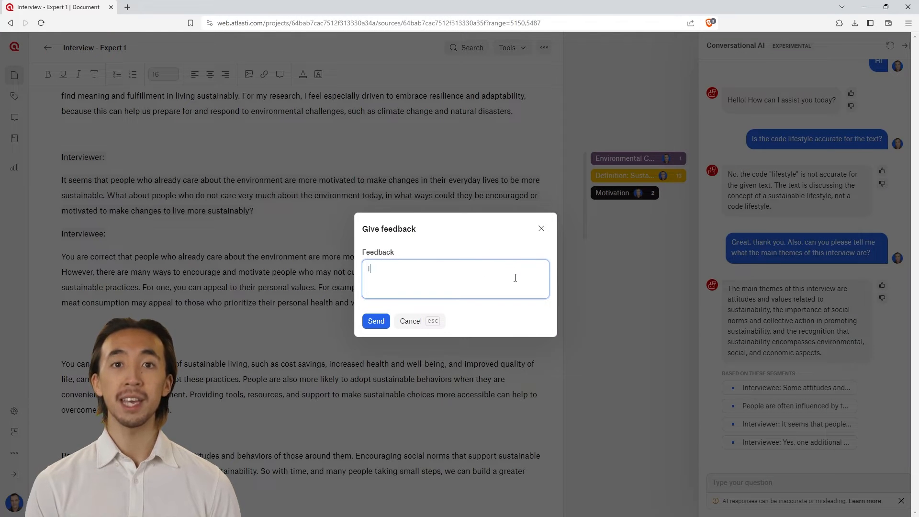
text(I like that it provides the main themes, but I would like to see even more specific instances mentioned in the text)
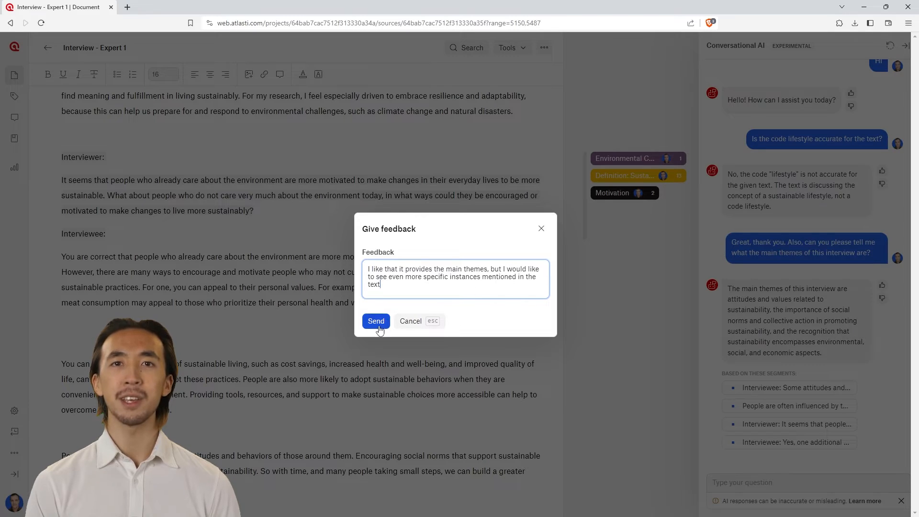
click(375, 321)
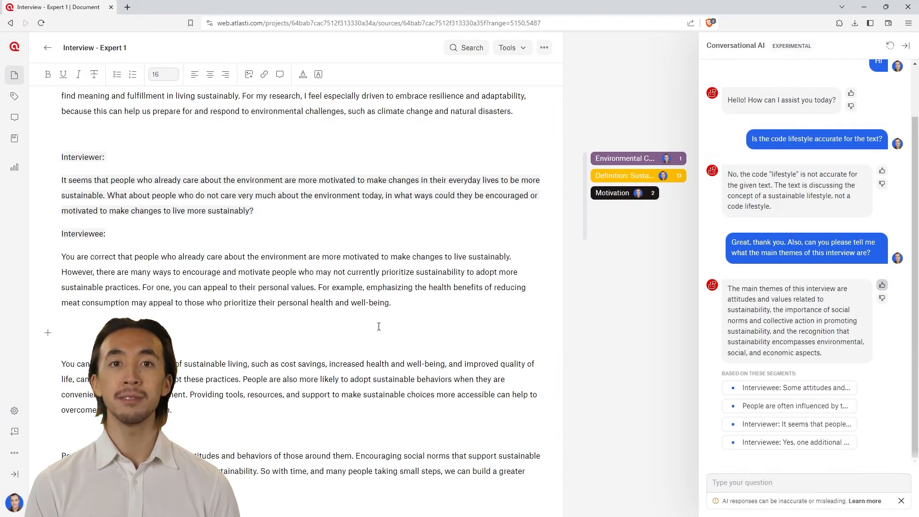
- Start AI Coding with a research goal on effective everyday sustainable-living strategies
click(509, 48)
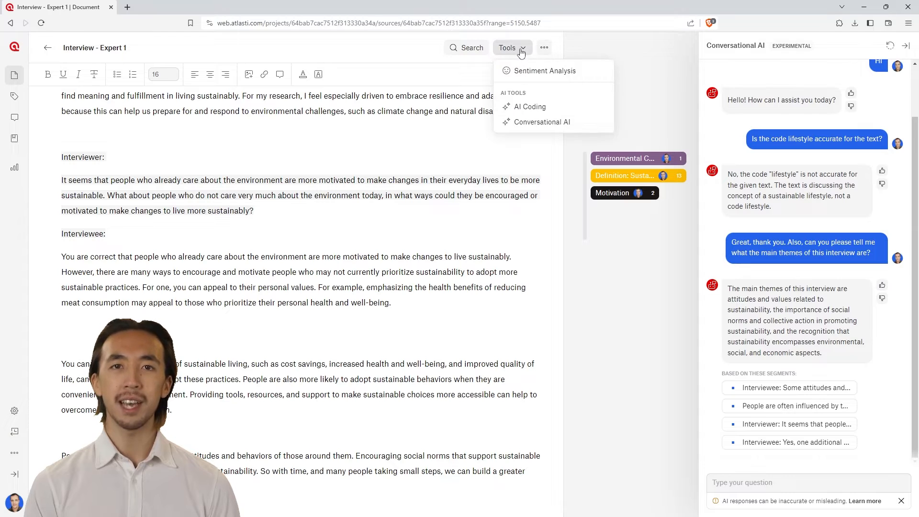
click(529, 107)
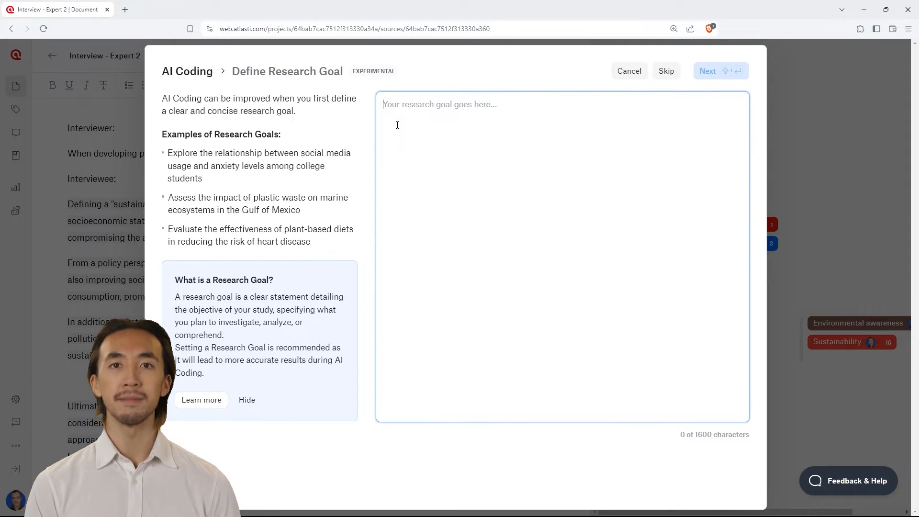
text(Explore and document effective strategies that individuals can adopt to enhance their everyday sustainability practices. This study aims to identify actionable and practical measures that contribute to sustainable living, assessing their accessibility and impact on individual and community environmental footprints.)
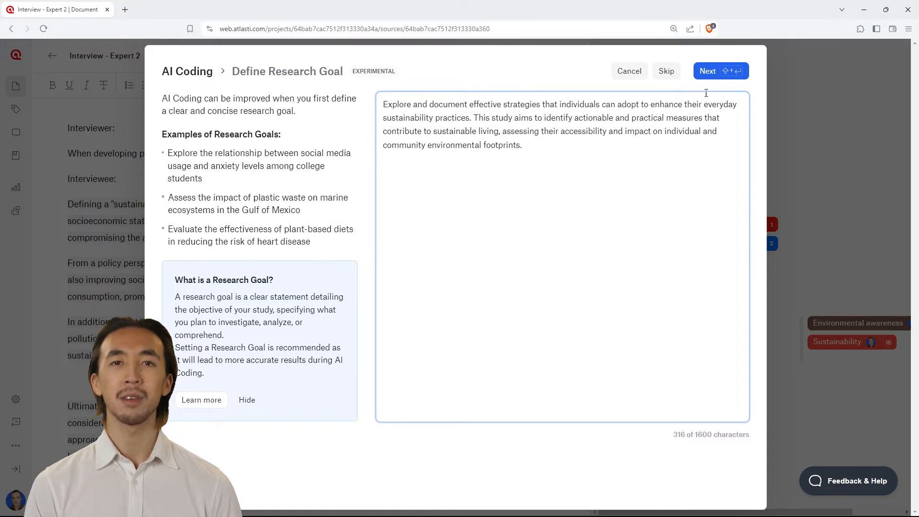
click(708, 71)
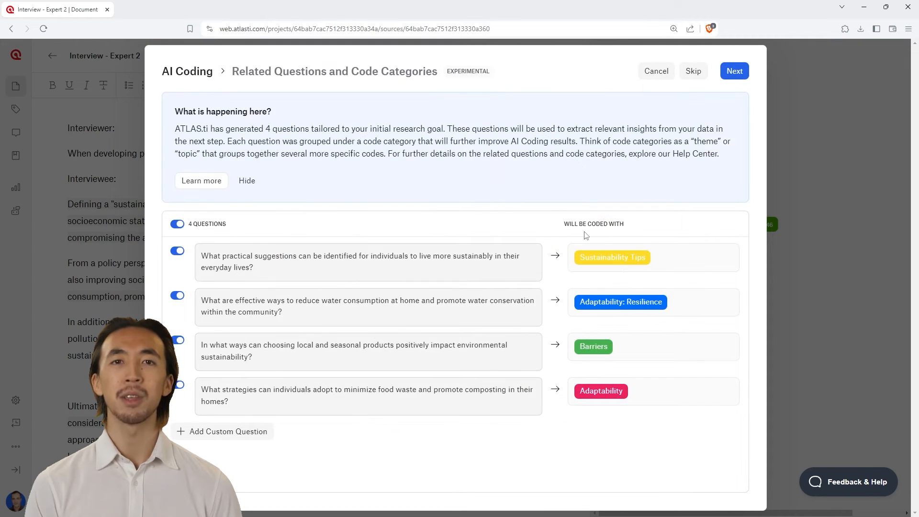
- Edit the first question, exclude the local and seasonal products question, and continue to results
click(367, 261)
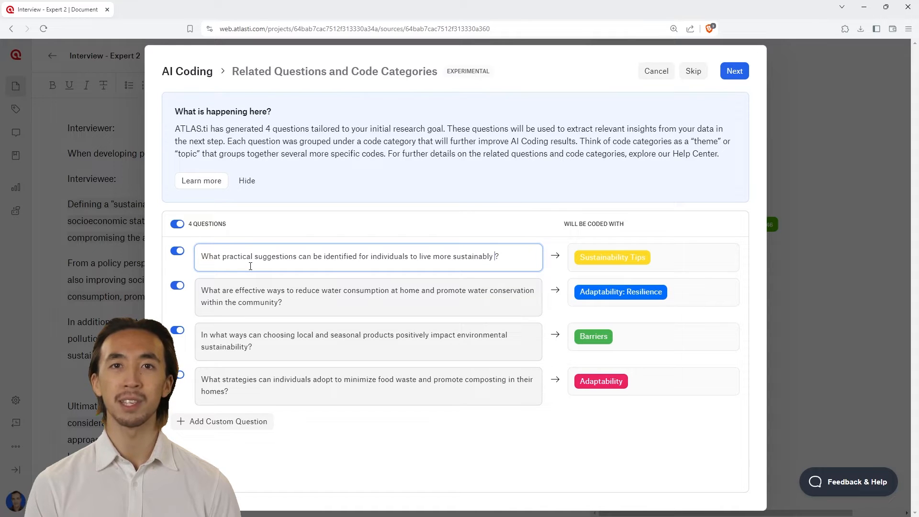
click(177, 330)
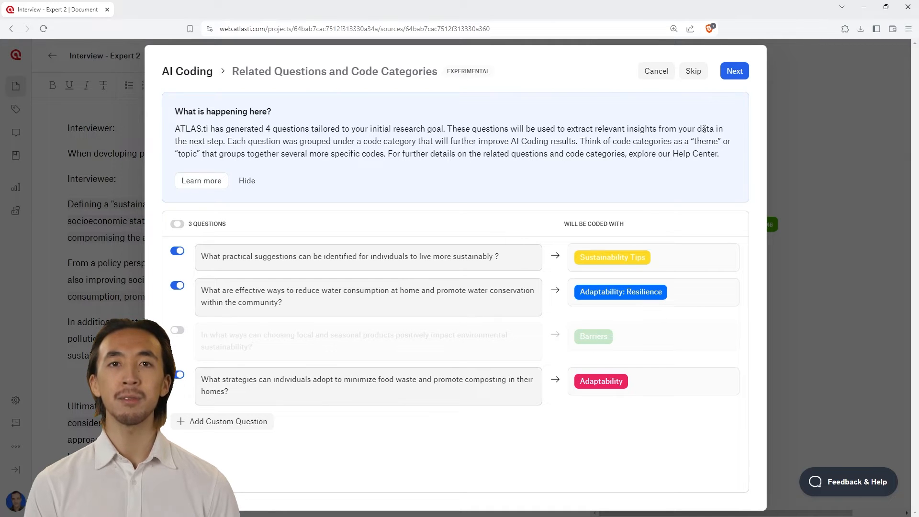
click(735, 70)
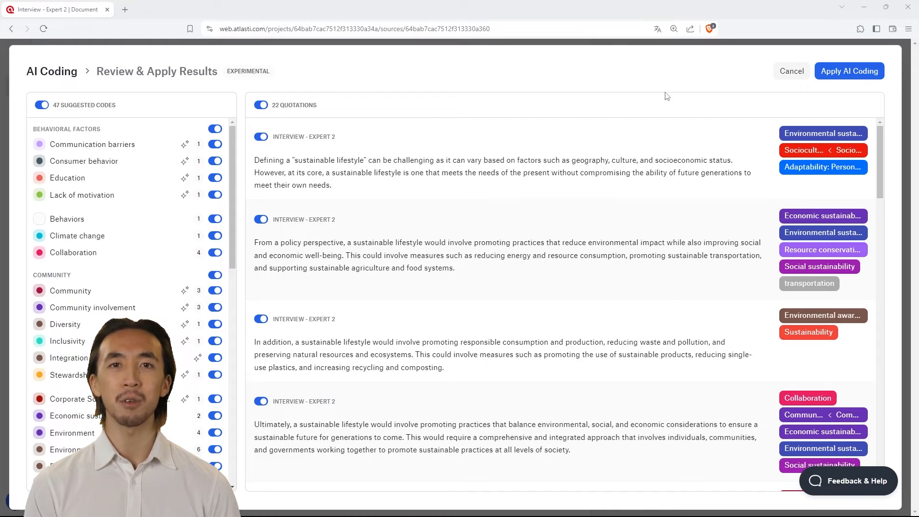
- Switch off Community involvement and CSR in the suggested codes, leaving 45
scroll(down, 3)
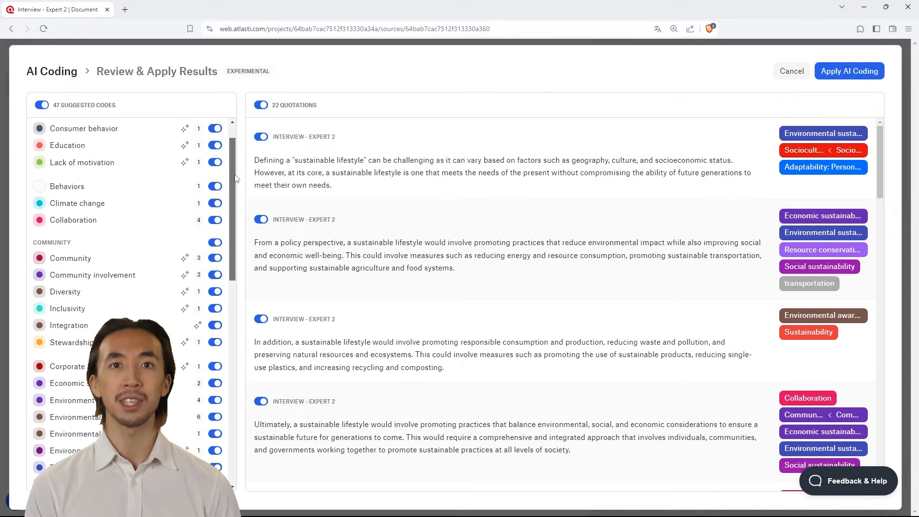
scroll(down, 3)
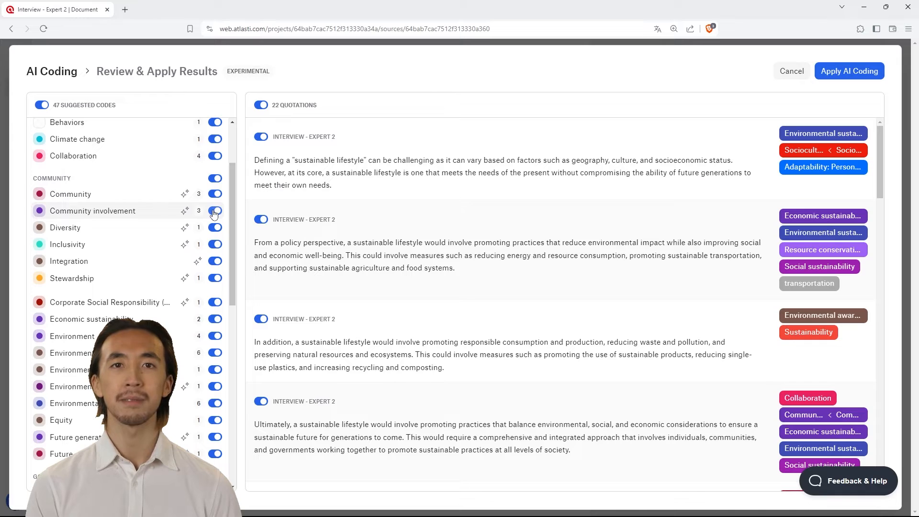
click(215, 210)
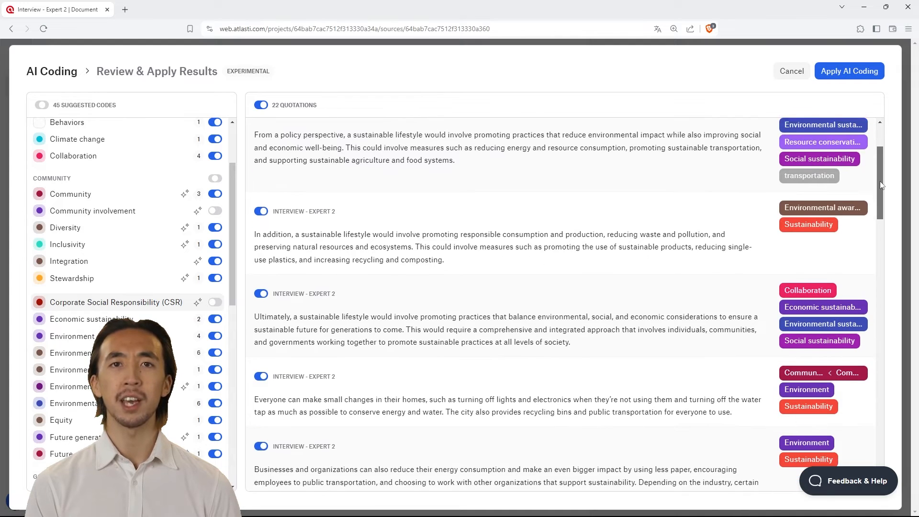
scroll(down, 3)
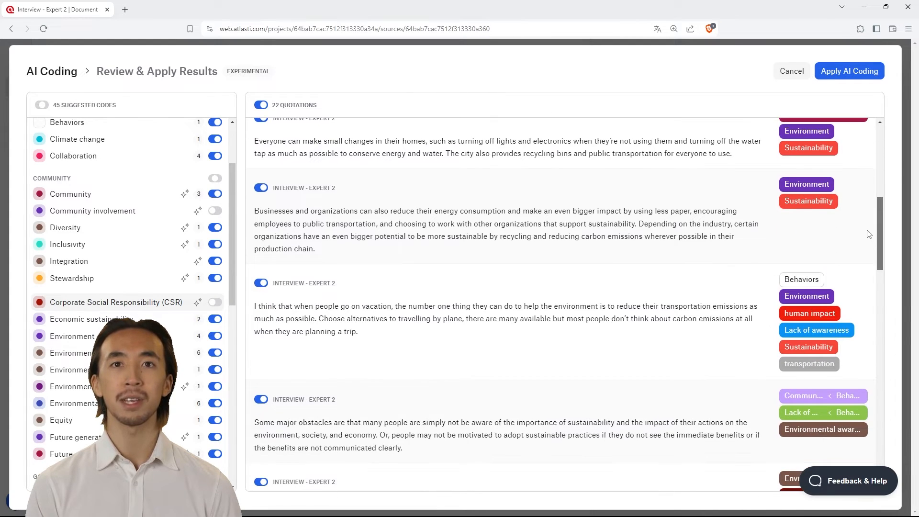
scroll(down, 3)
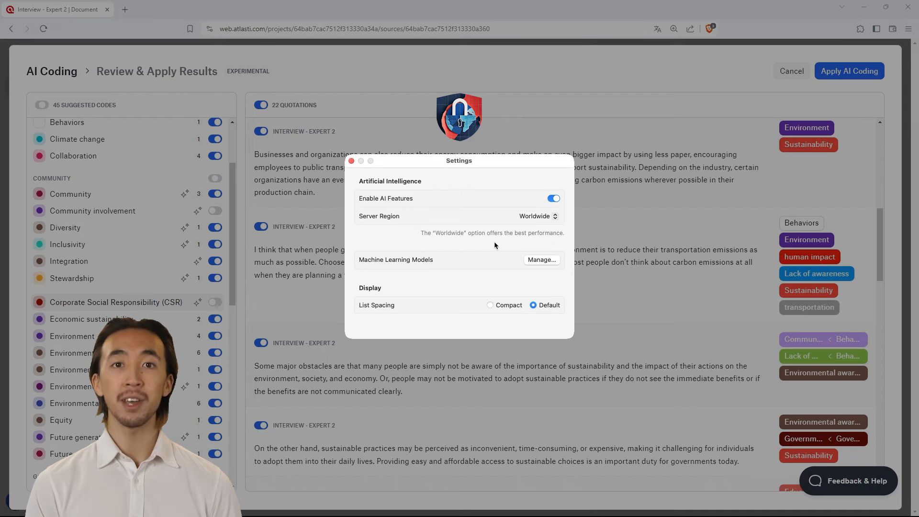
- Open the Server Region menu showing Worldwide, European Union and United States
click(536, 215)
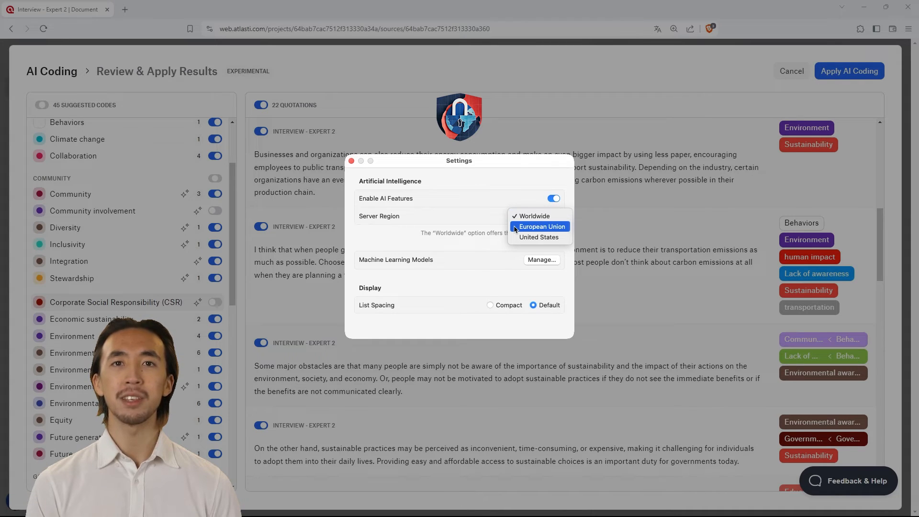
mouse_move(538, 237)
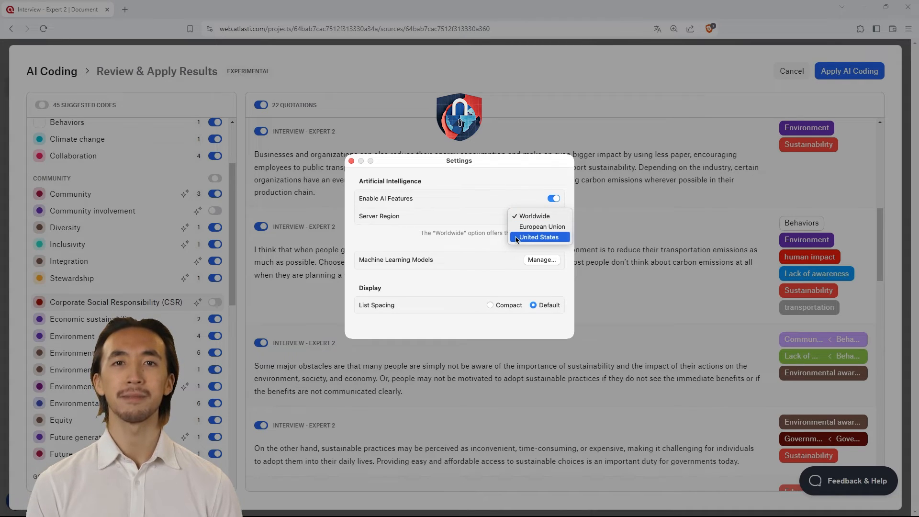